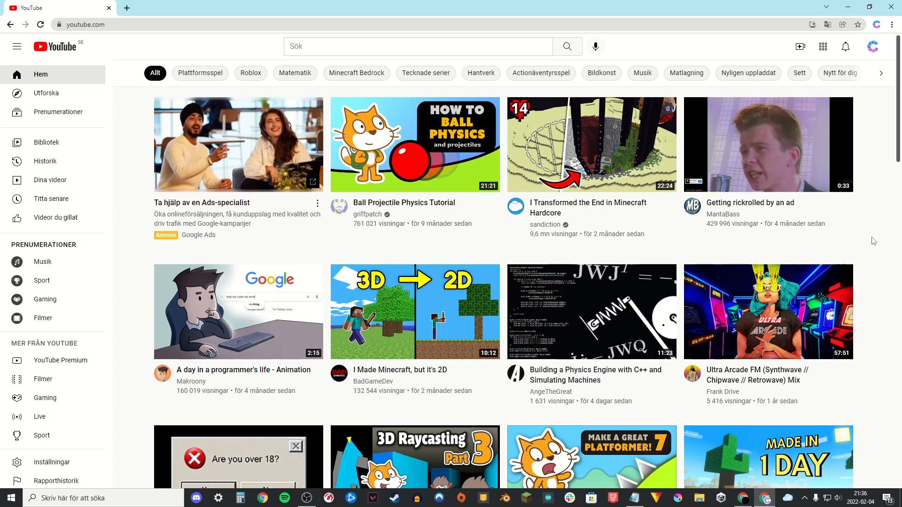
# - Draw a light-blue upright rectangle as Sprite1's costume
pyautogui.scroll(-3)
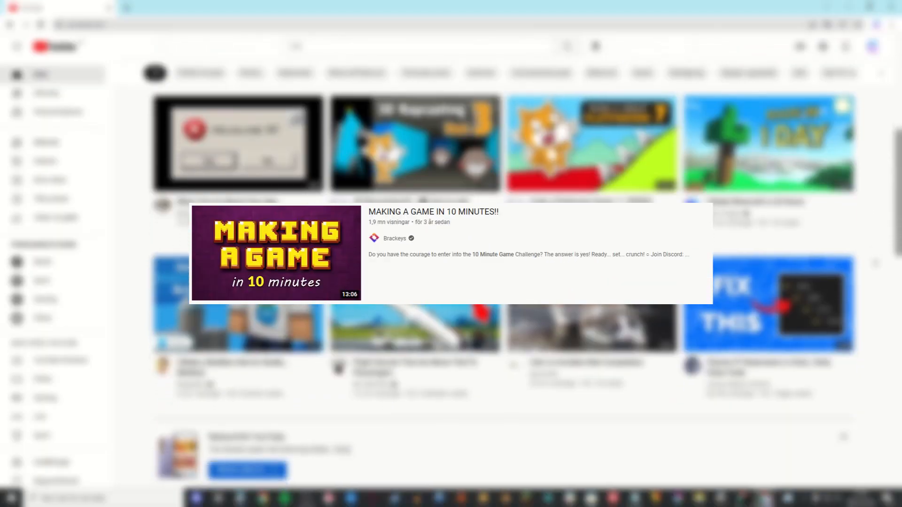
pyautogui.scroll(-3)
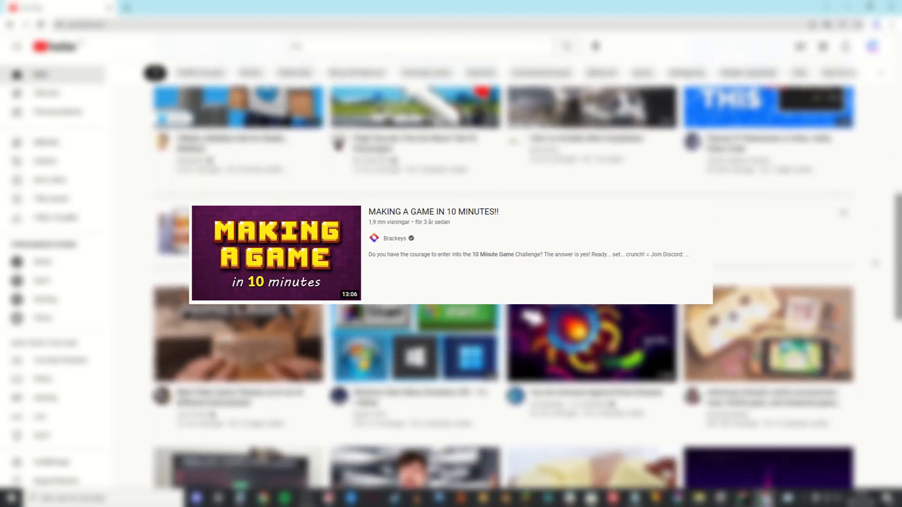
pyautogui.scroll(-3)
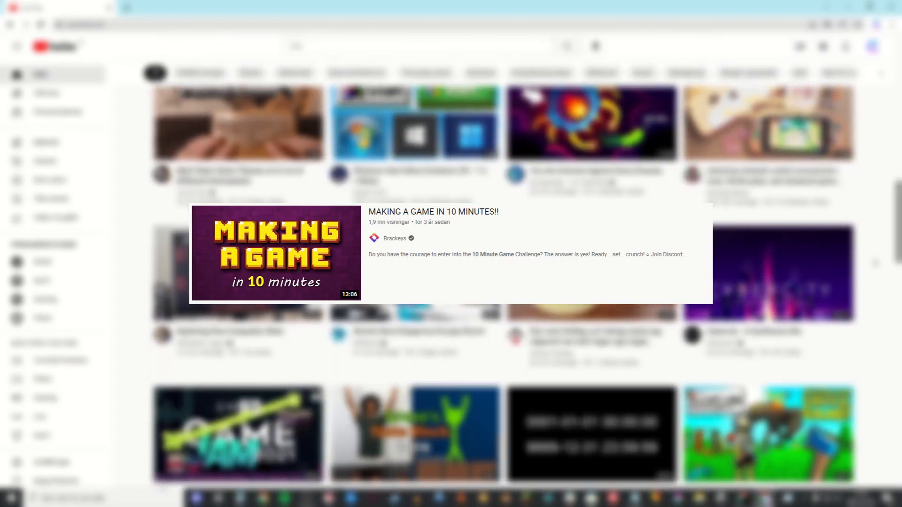
pyautogui.scroll(-3)
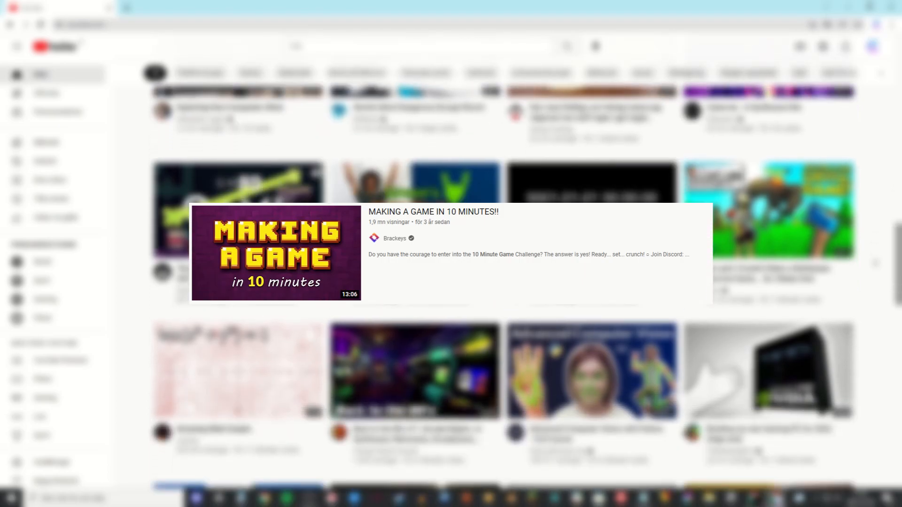
pyautogui.scroll(-3)
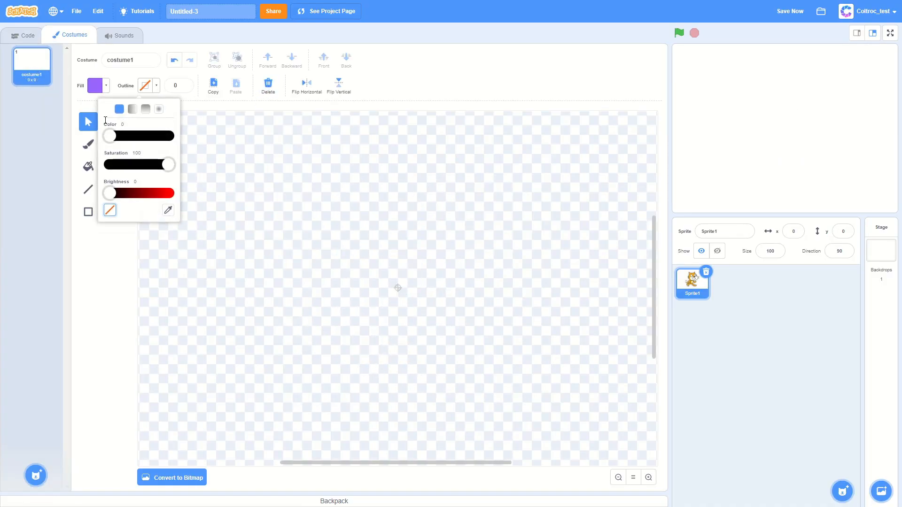
pyautogui.moveTo(368, 225); pyautogui.dragTo(428, 334)
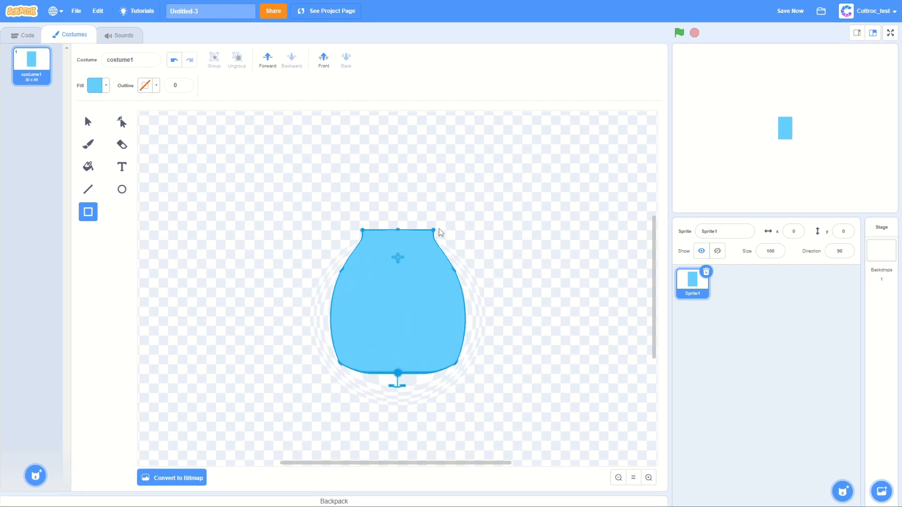
pyautogui.click(22, 35)
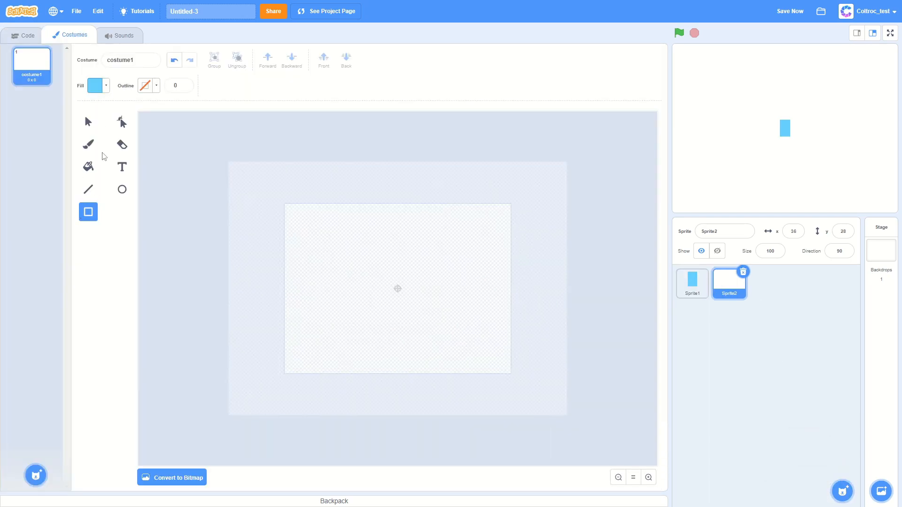
# - Draw a dark grey ground rectangle at Sprite2's lower left, then return to Sprite1's code
pyautogui.click(95, 85)
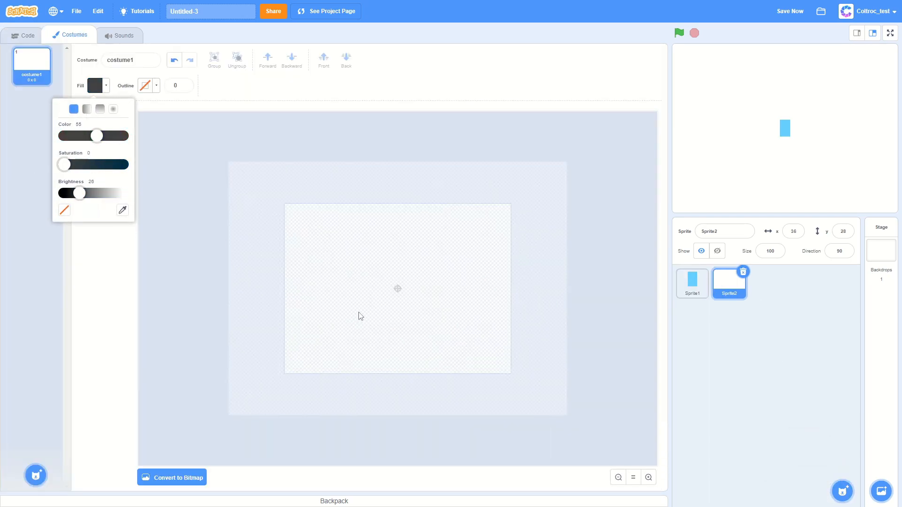
pyautogui.moveTo(273, 345); pyautogui.dragTo(345, 386)
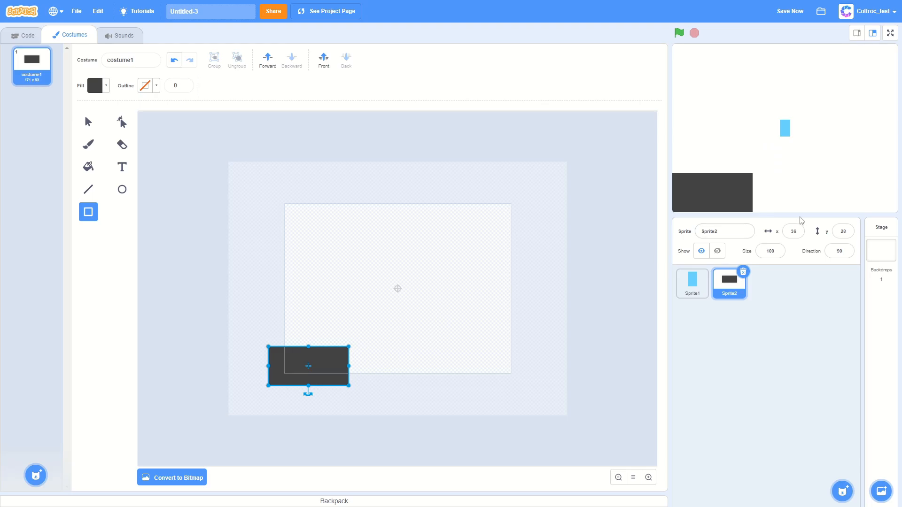
pyautogui.click(692, 283)
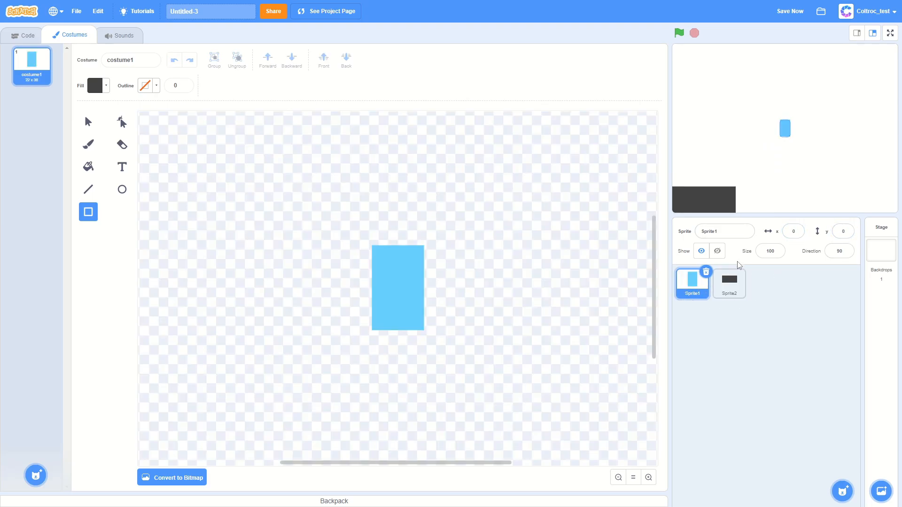
pyautogui.click(21, 35)
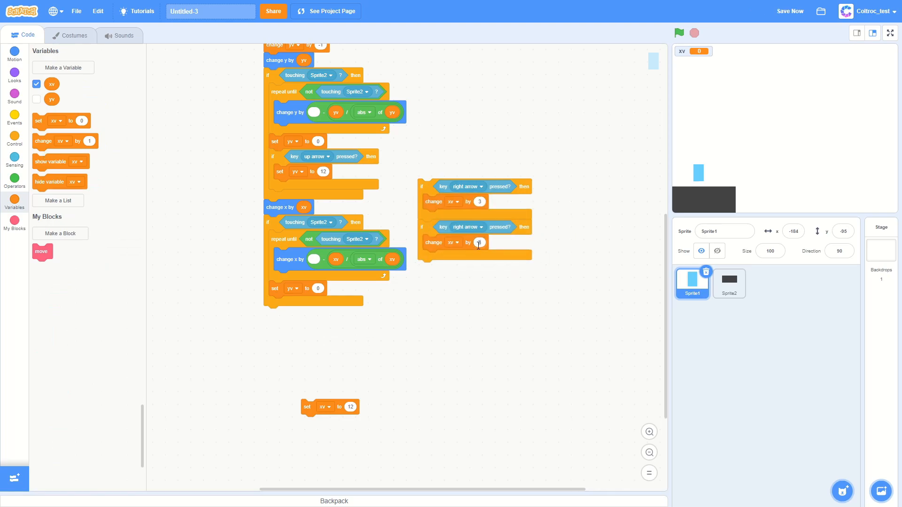
# - Select the ground sprite, Sprite2, and run the game with the green flag
pyautogui.click(729, 282)
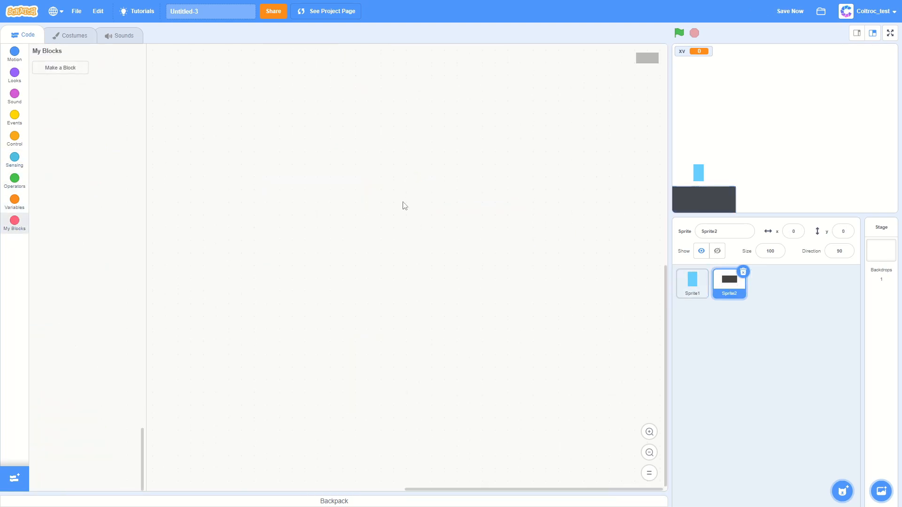
pyautogui.click(679, 33)
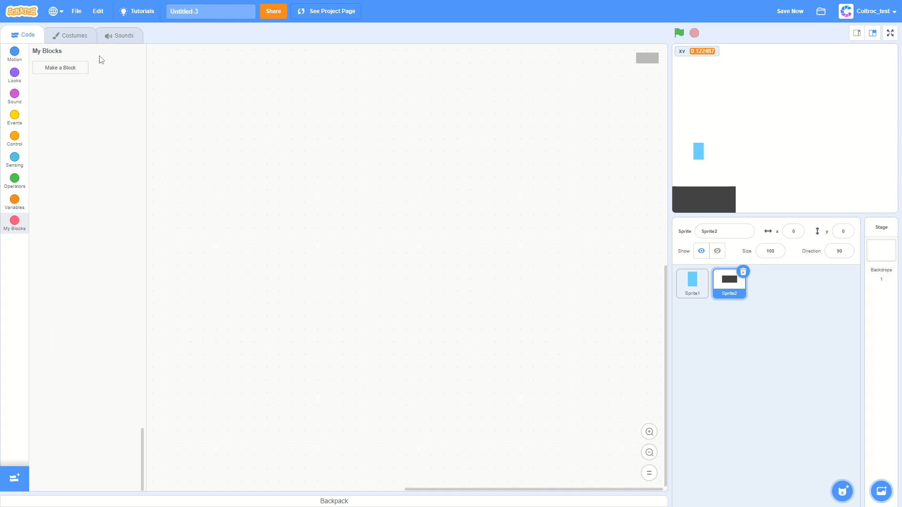
# - Add a red block, two grey platforms and a green block to Sprite2's costume
pyautogui.click(73, 35)
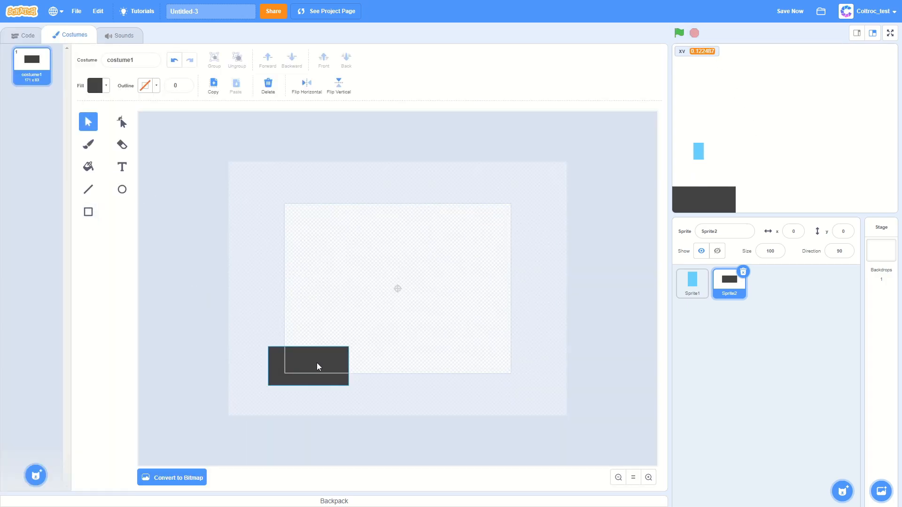
pyautogui.click(235, 84)
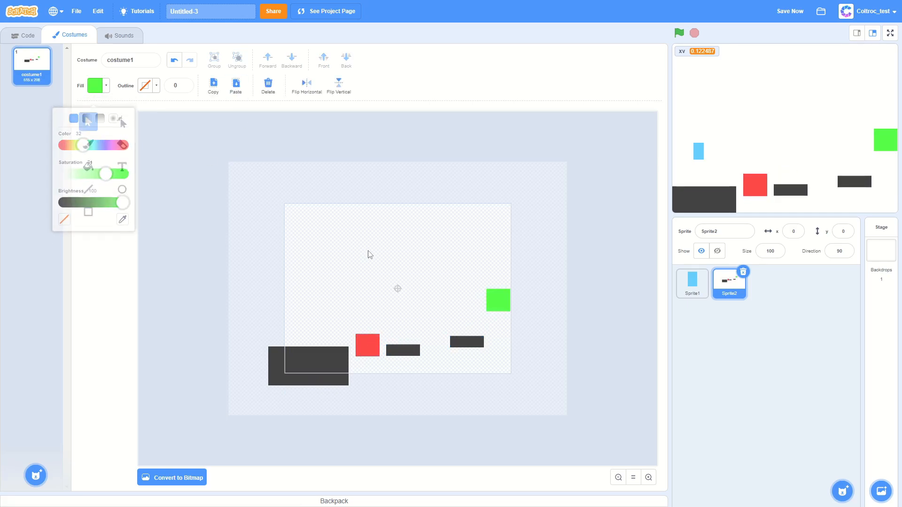
pyautogui.click(24, 35)
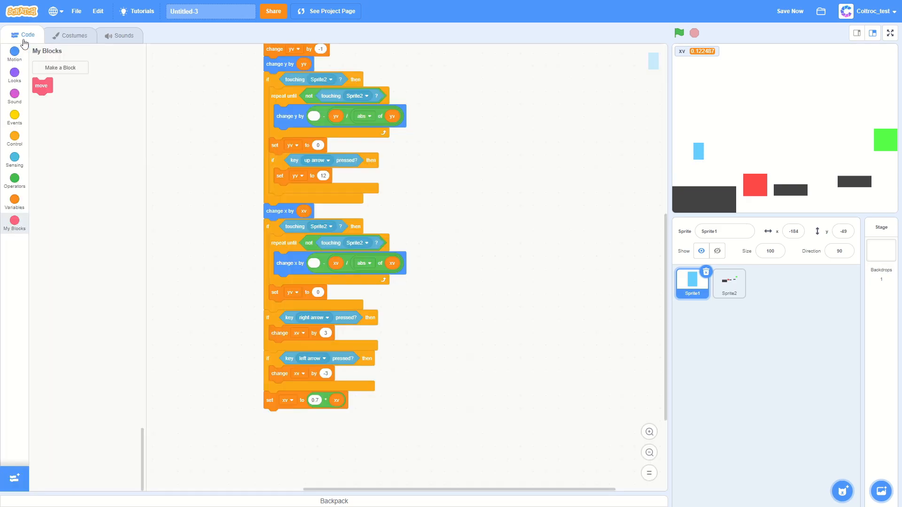
# - Give Sprite2 a 'when I receive die' script
pyautogui.click(14, 157)
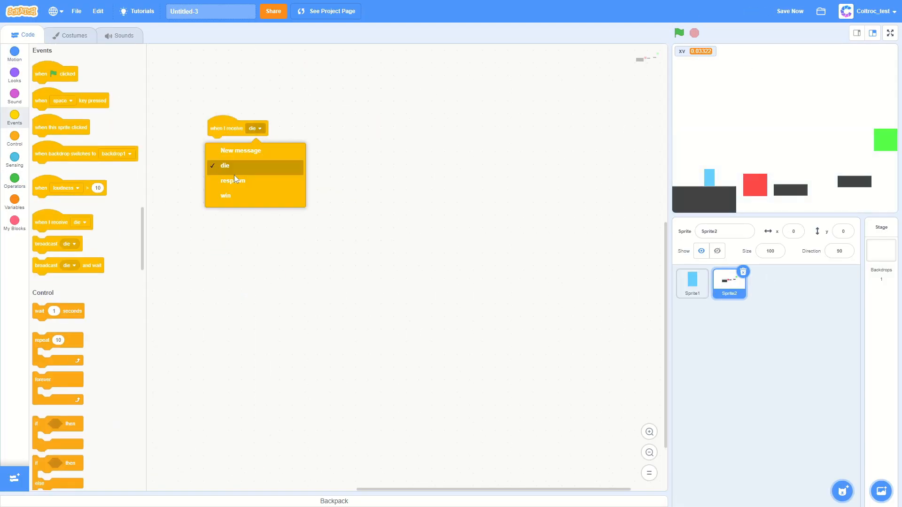
pyautogui.click(74, 35)
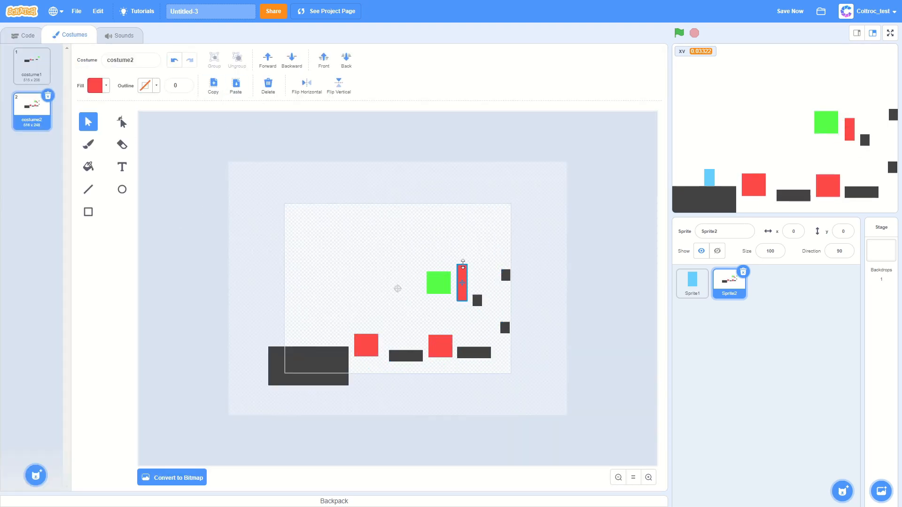
# - Finish the larger second-level costume with a tall red block and run the game
pyautogui.click(679, 32)
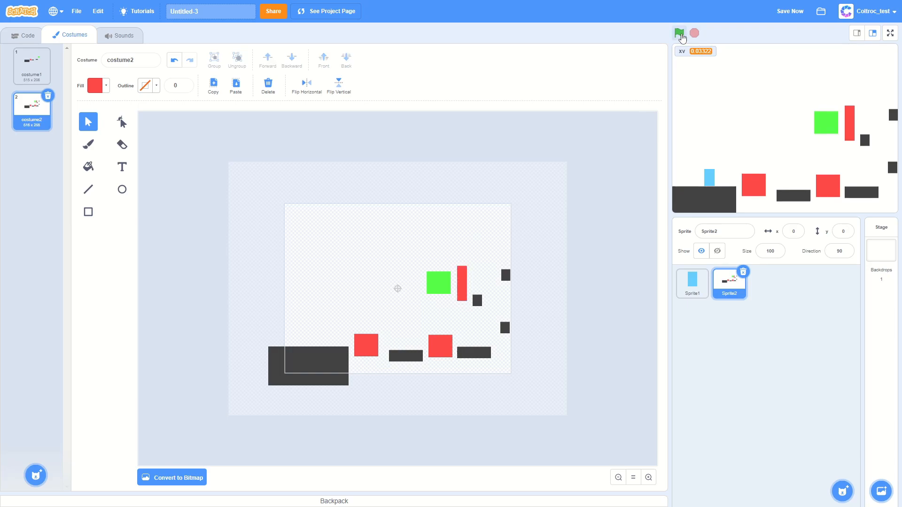
pyautogui.click(679, 33)
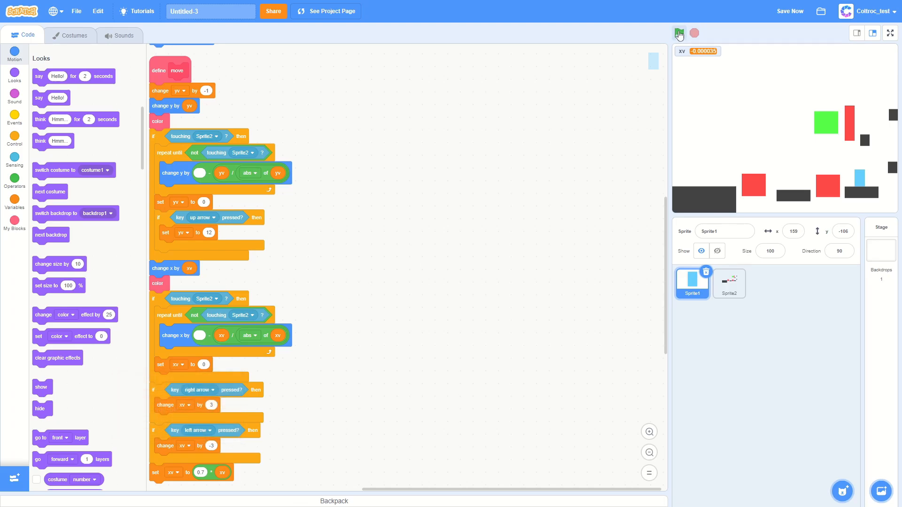
# - Call the color block after change y and change x, then rerun the game
pyautogui.click(679, 33)
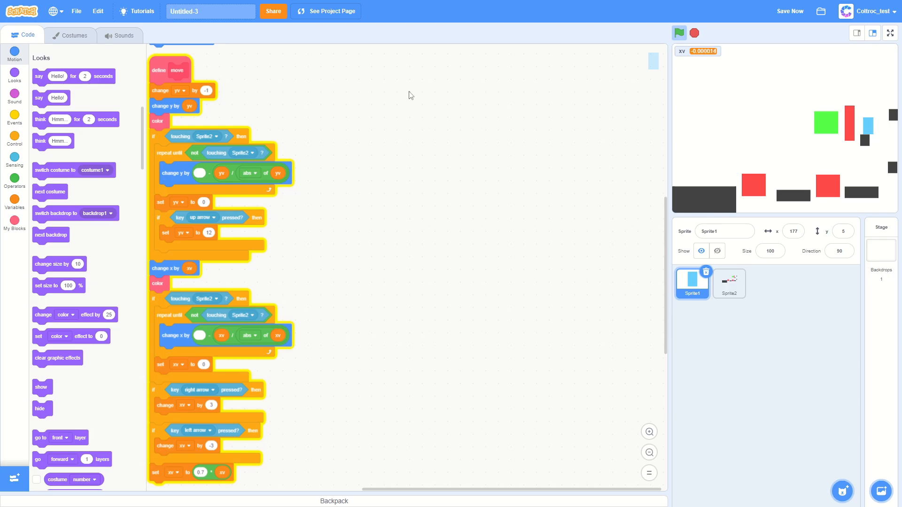
pyautogui.click(14, 200)
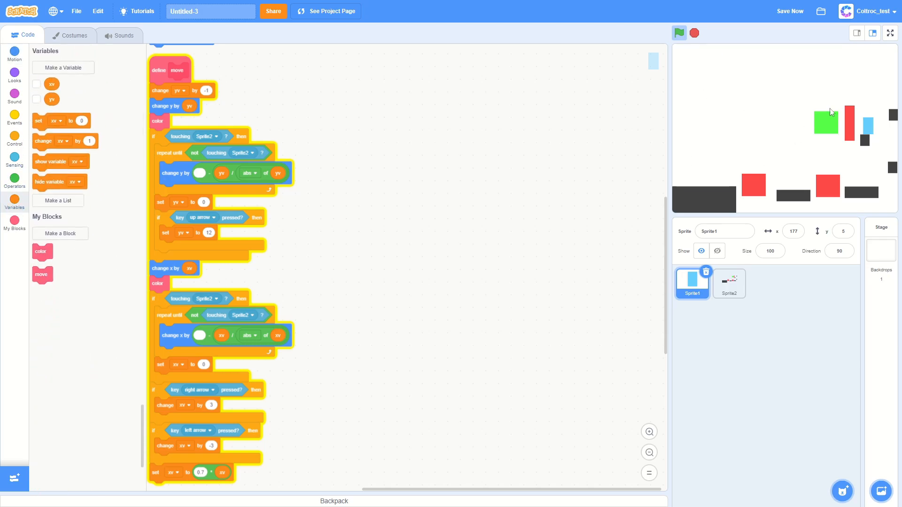
pyautogui.click(679, 33)
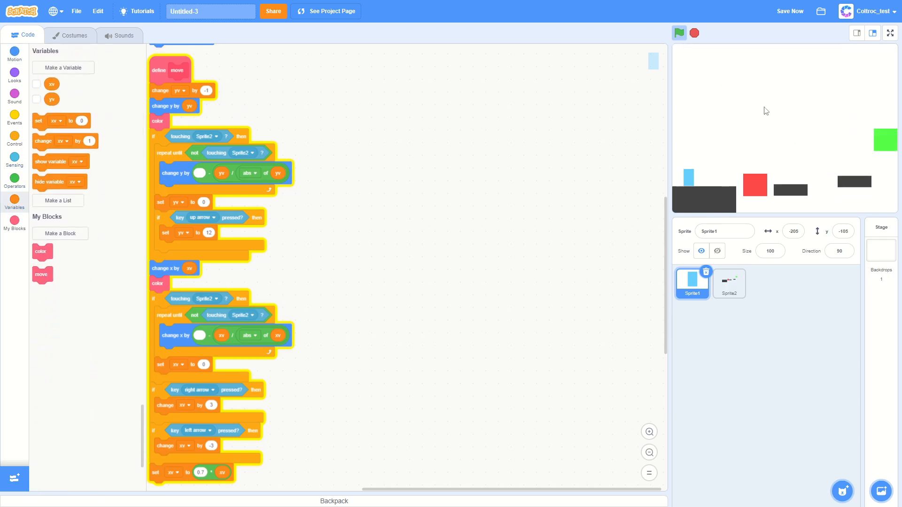